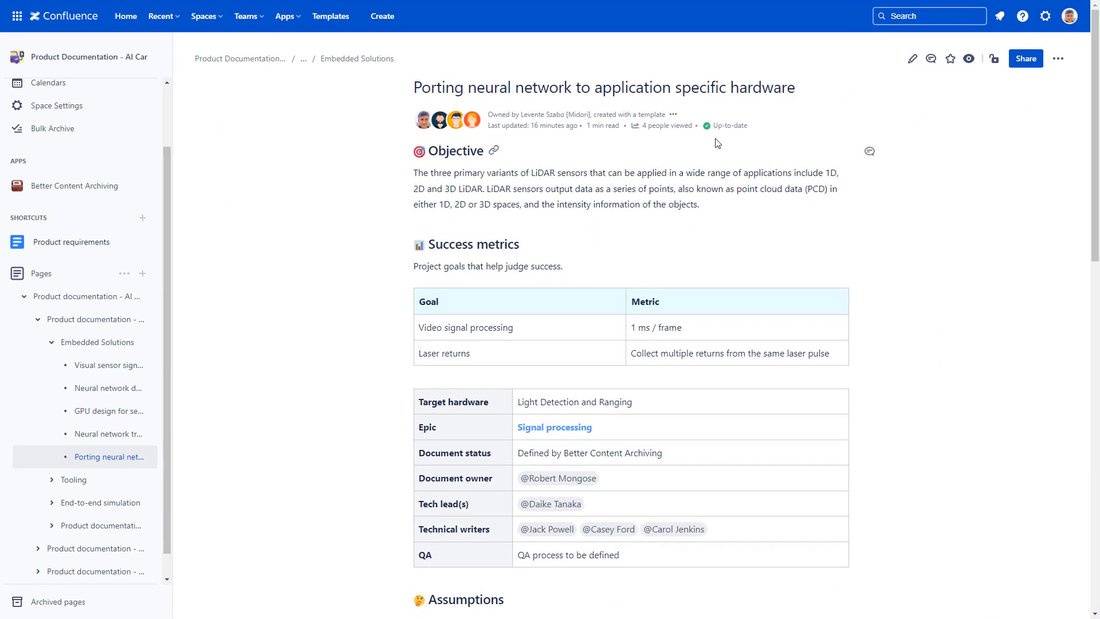
Show the Up-to-date status popup for the 'Porting neural network' page
left_click(730, 125)
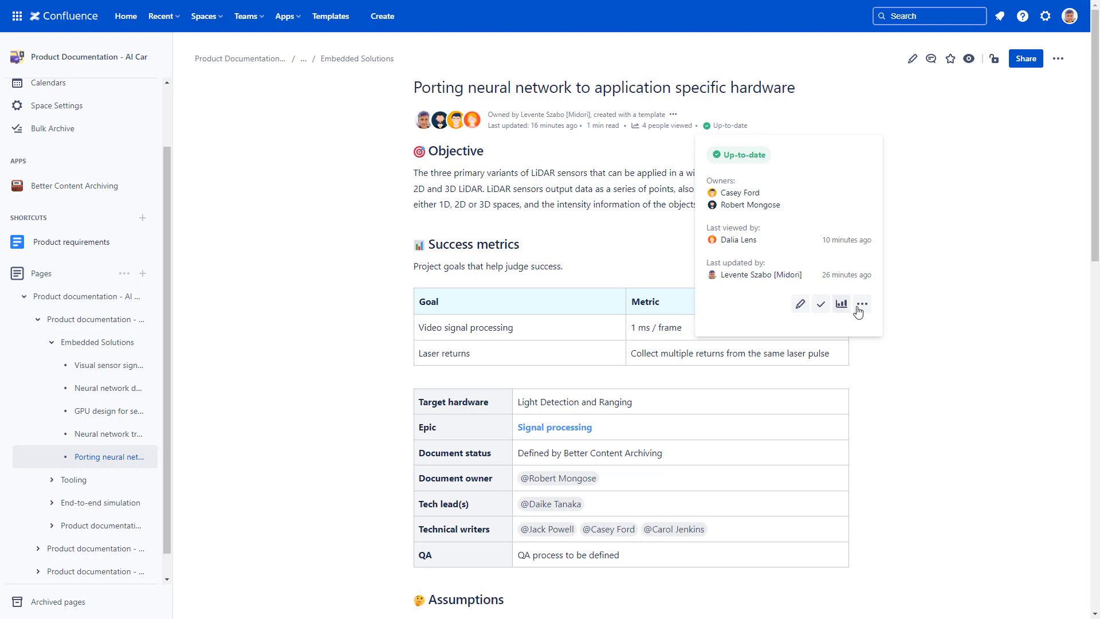
Set the page's expiration date to 7/10/2023 so it shows Expired
left_click(862, 304)
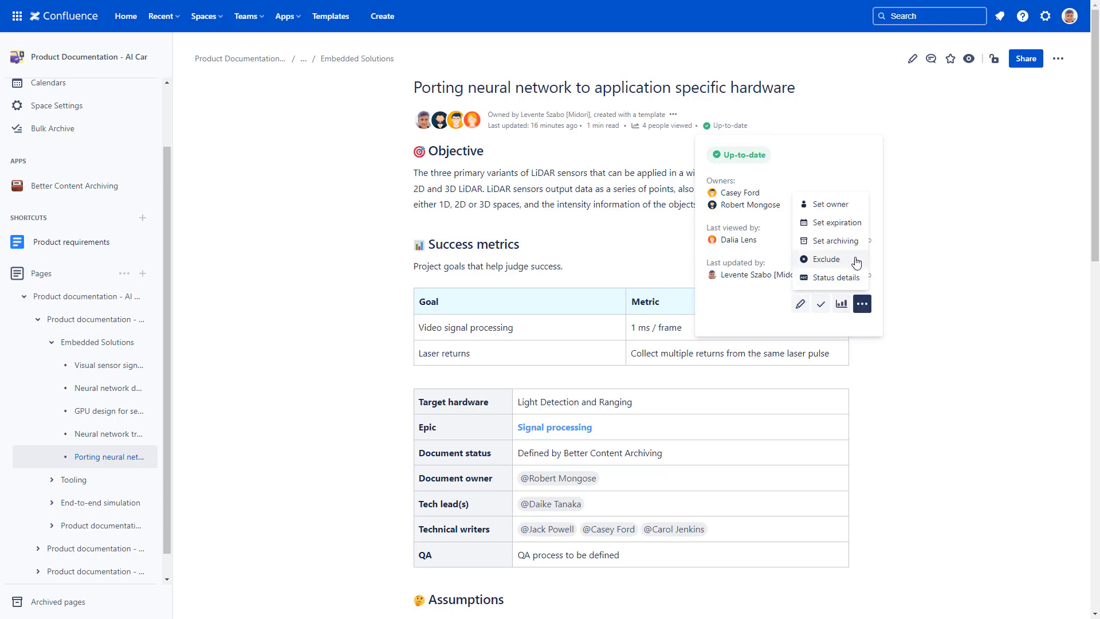
left_click(825, 259)
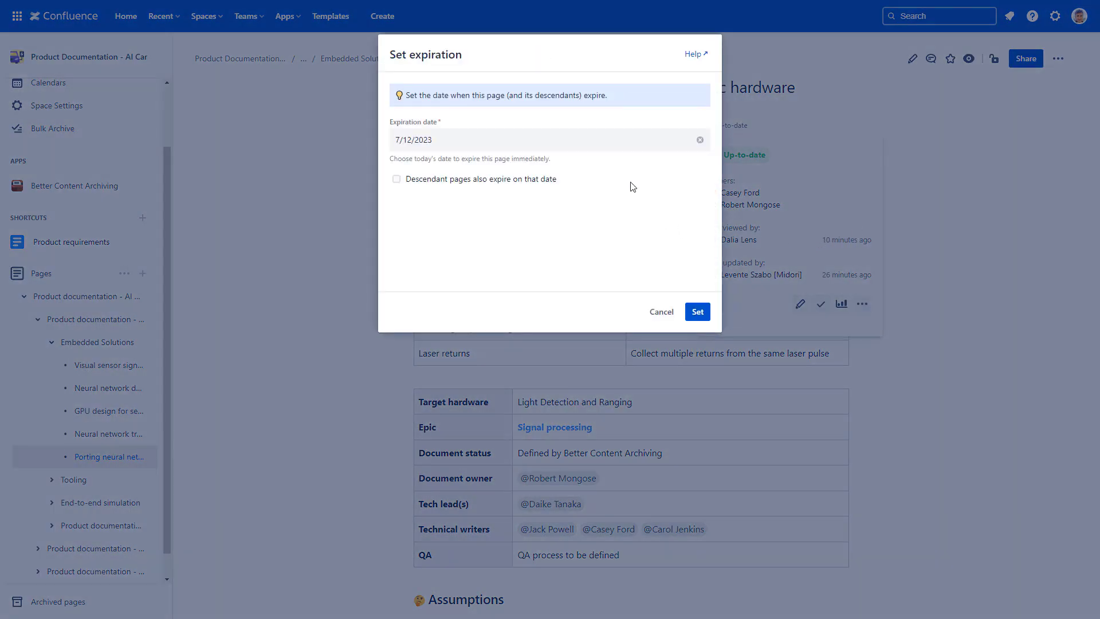
type("7/10/2023")
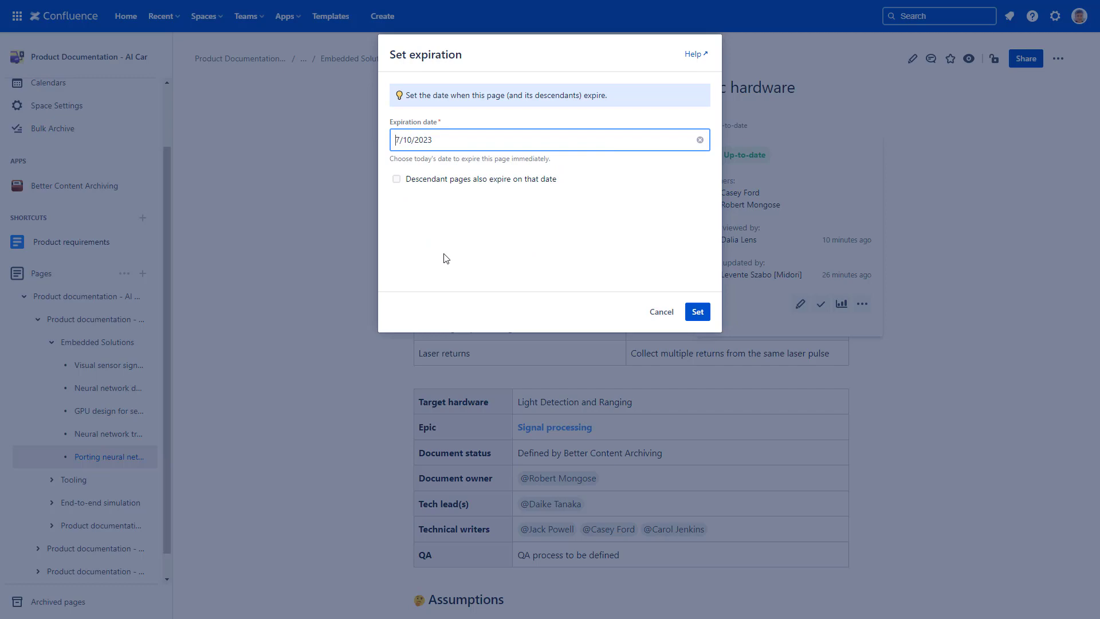
left_click(697, 312)
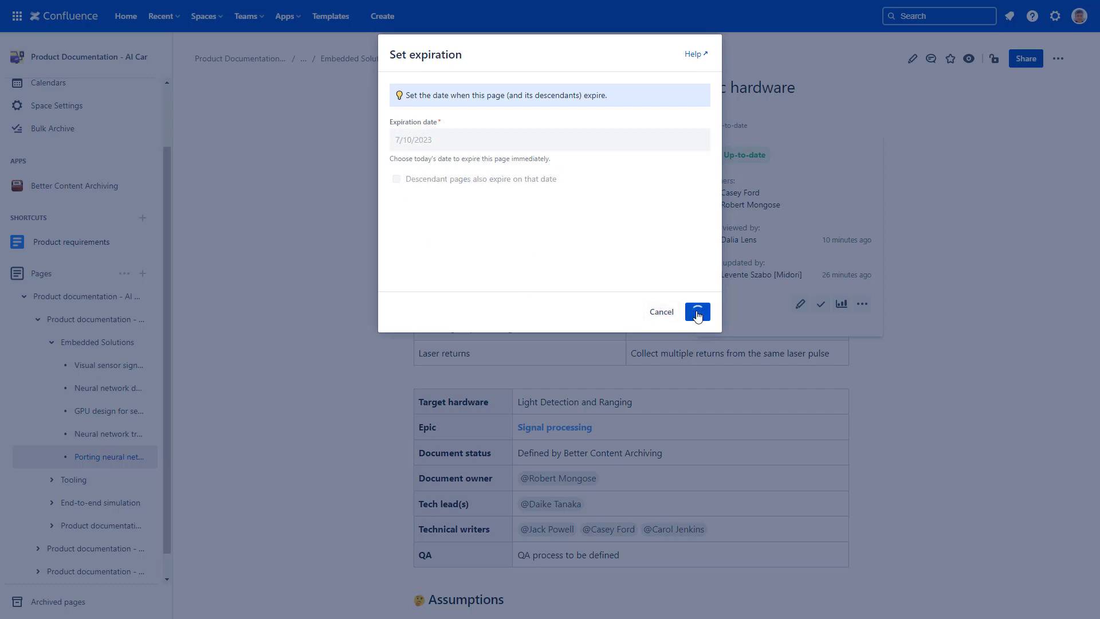
left_click(697, 311)
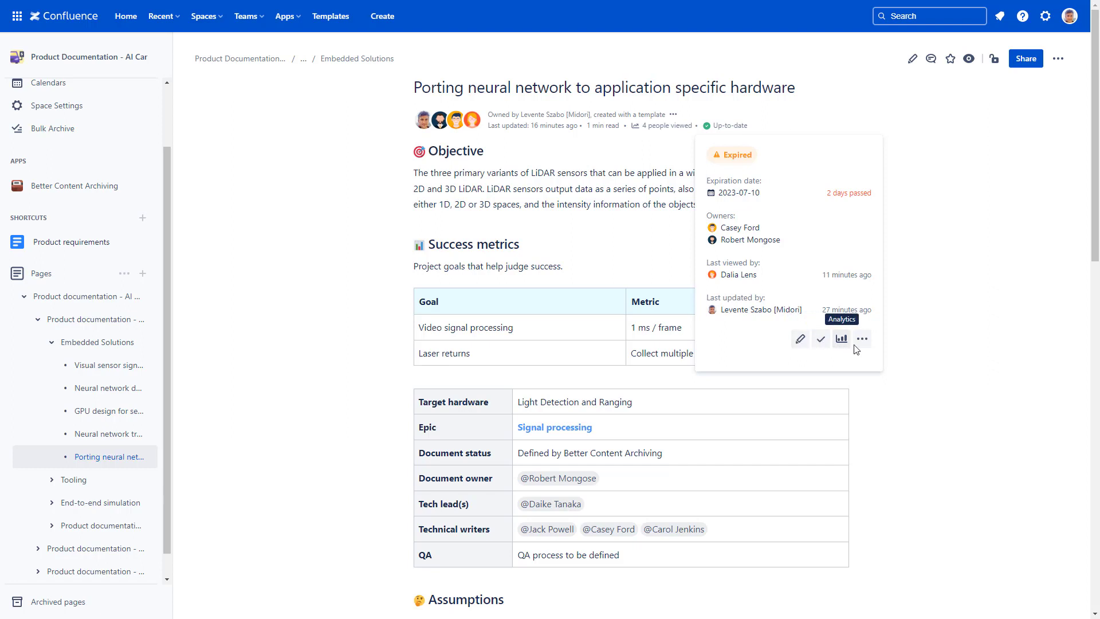
Go from the status actions menu to Confluence's General Configuration administration page
left_click(862, 339)
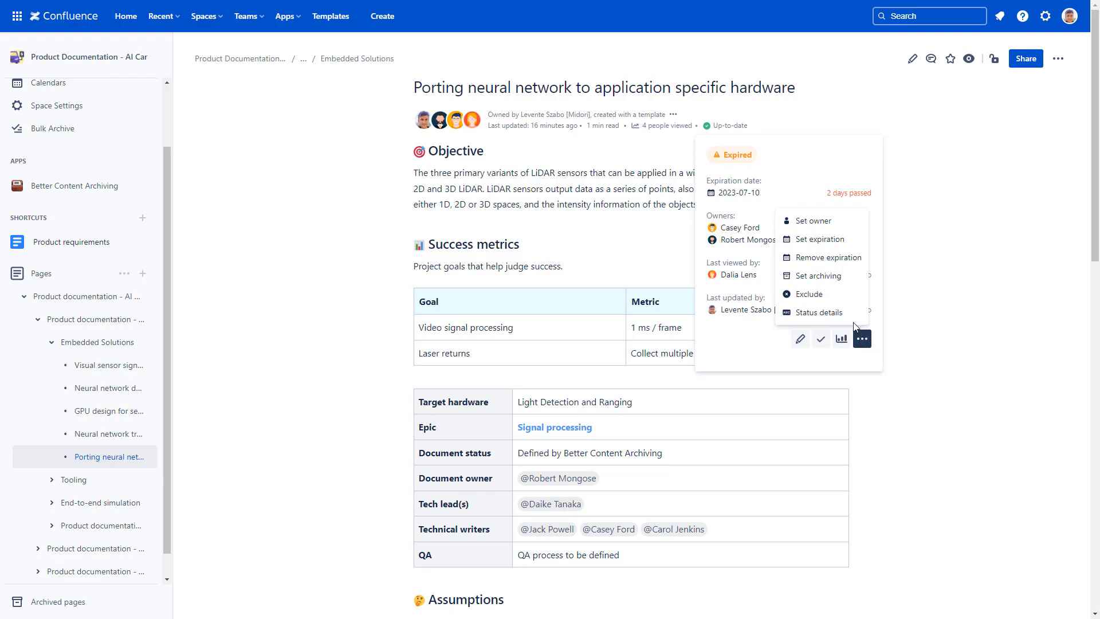
left_click(818, 312)
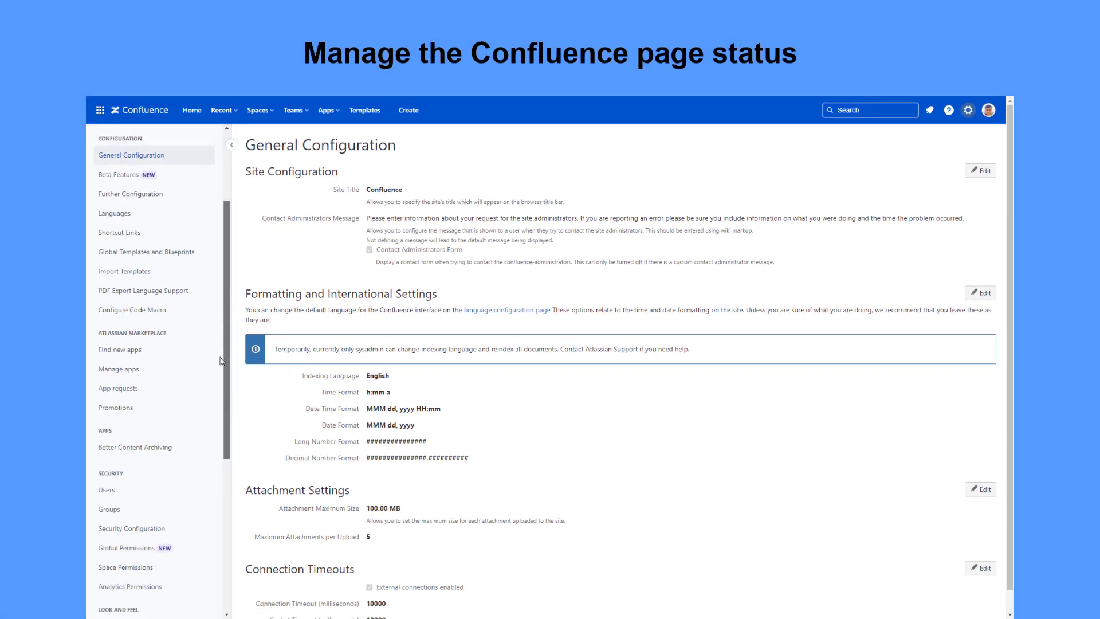
Show Better Content Archiving's Content statuses list, dismissing the Add new status form
left_click(135, 447)
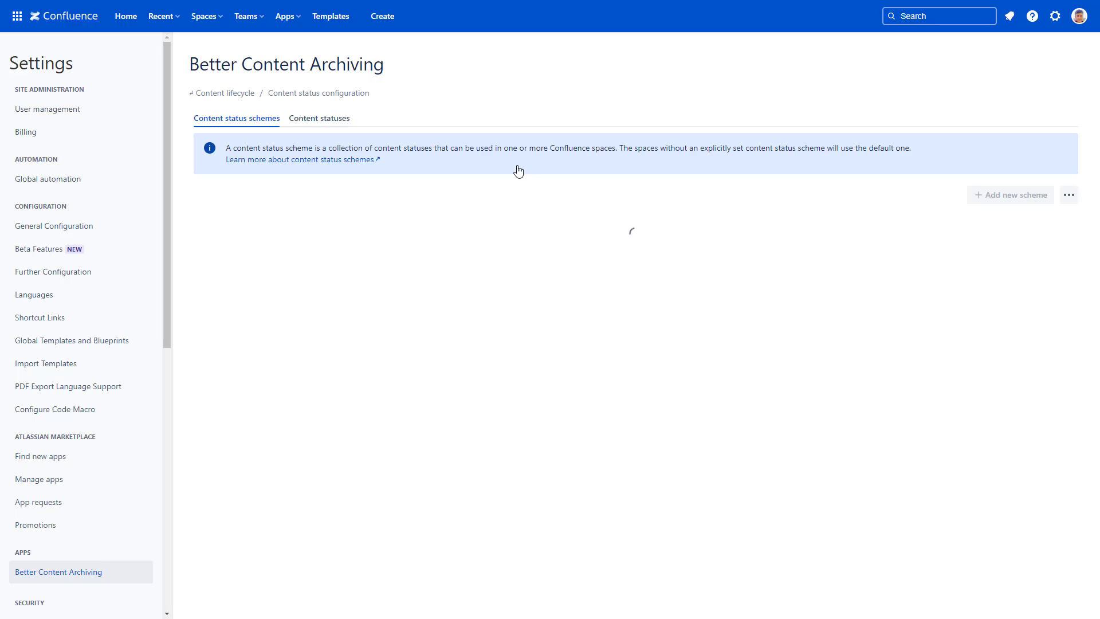
left_click(320, 118)
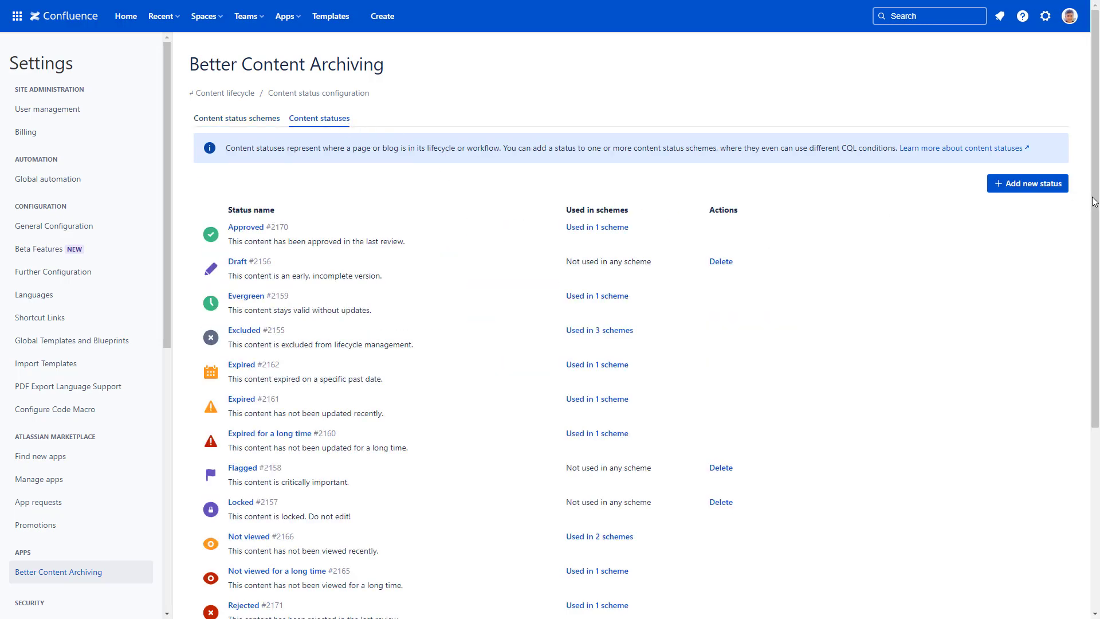
scroll("down", 3)
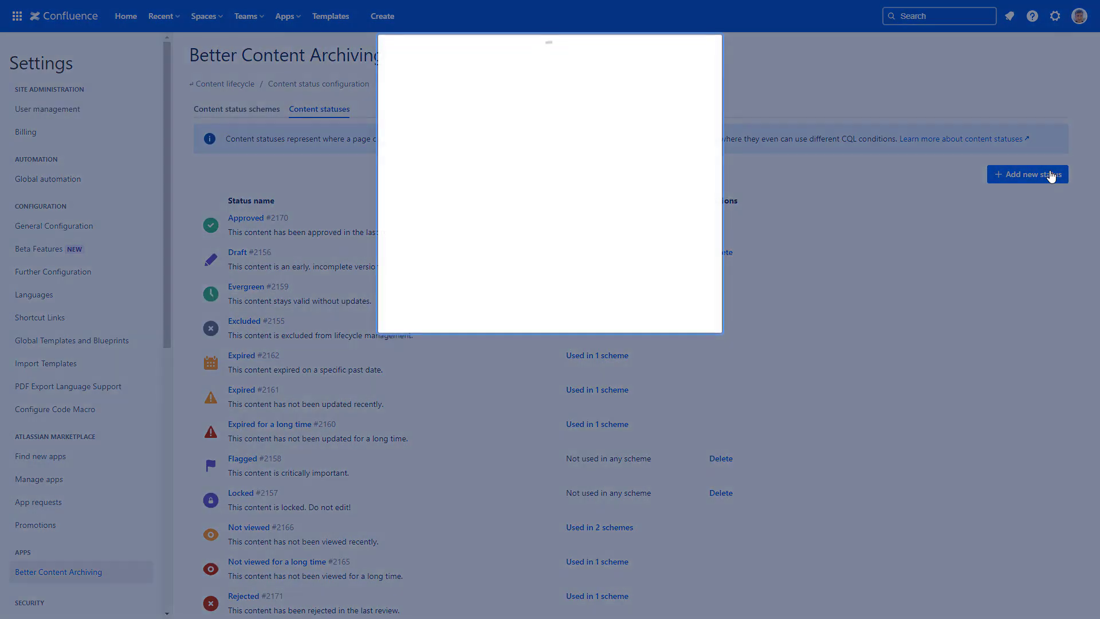
left_click(1027, 174)
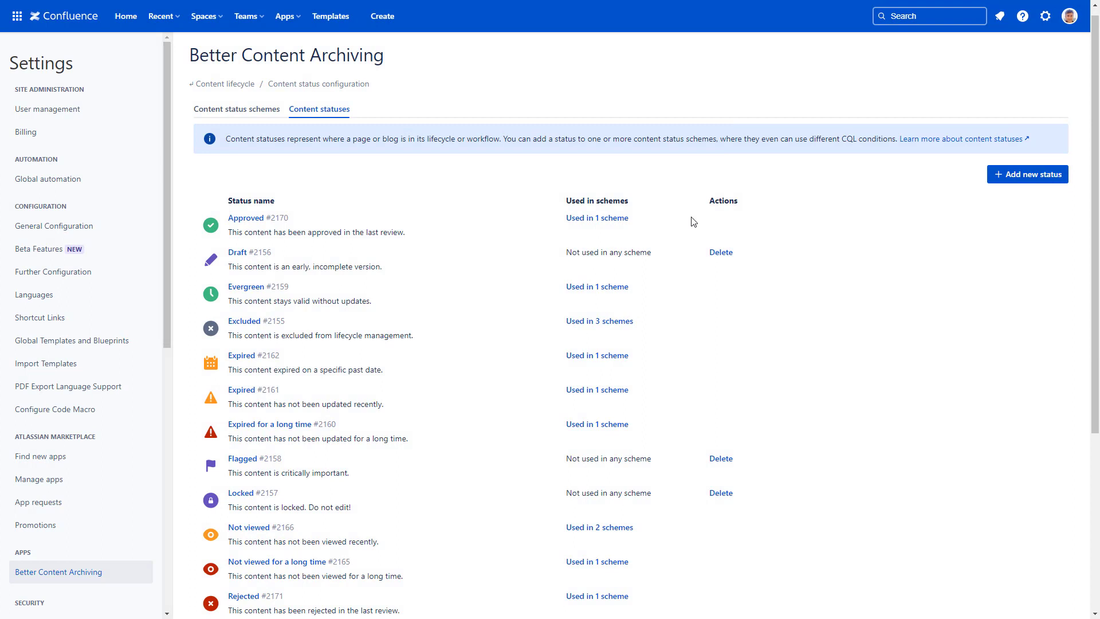
Open General Content Status Scheme from the Content status schemes tab for editing
left_click(236, 118)
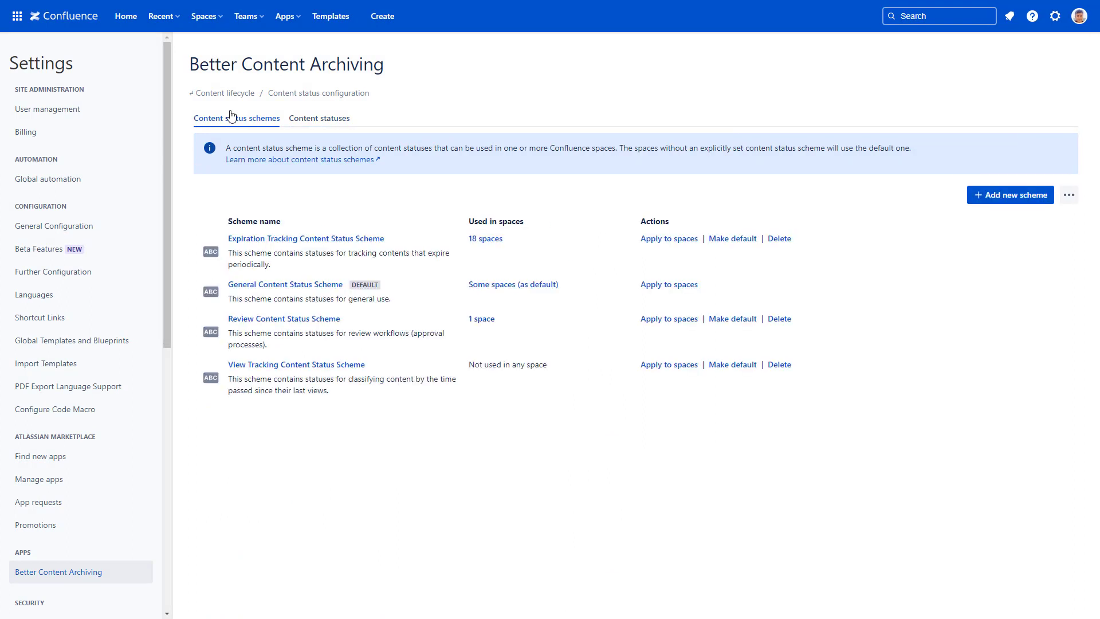
mouse_move(242, 125)
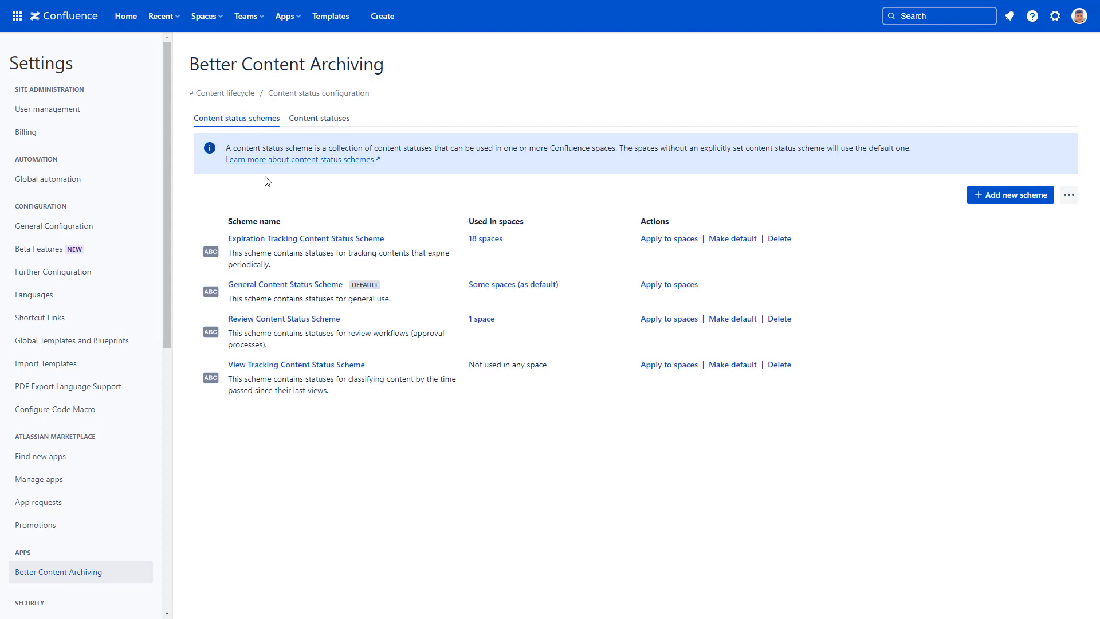
left_click(285, 284)
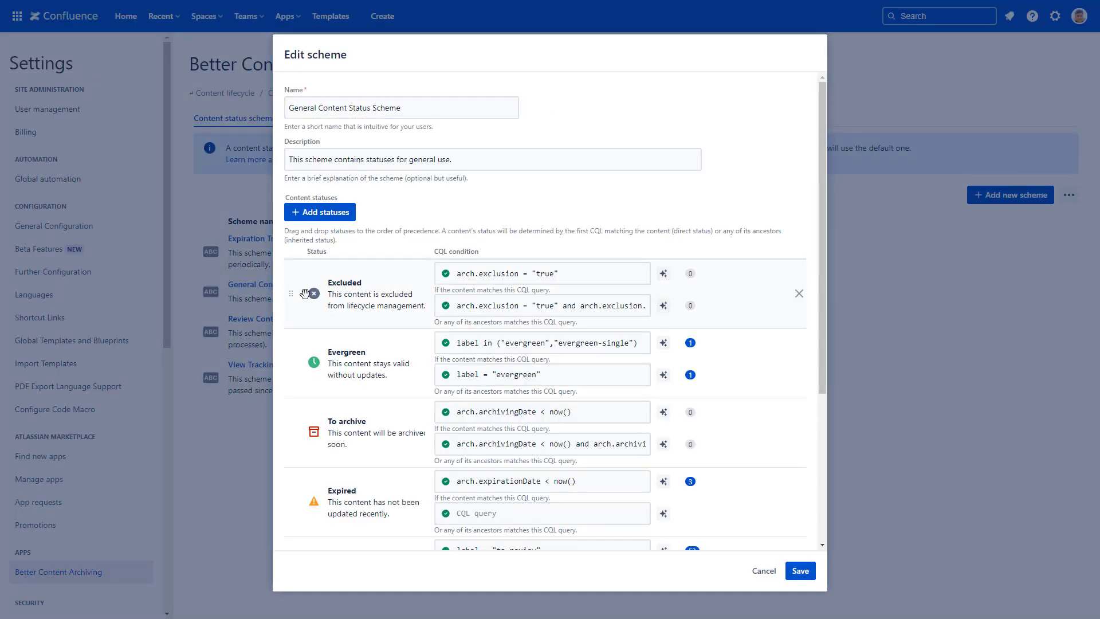
Save the General scheme with the Not viewed CQL set to now("-100d")
scroll("down", 3)
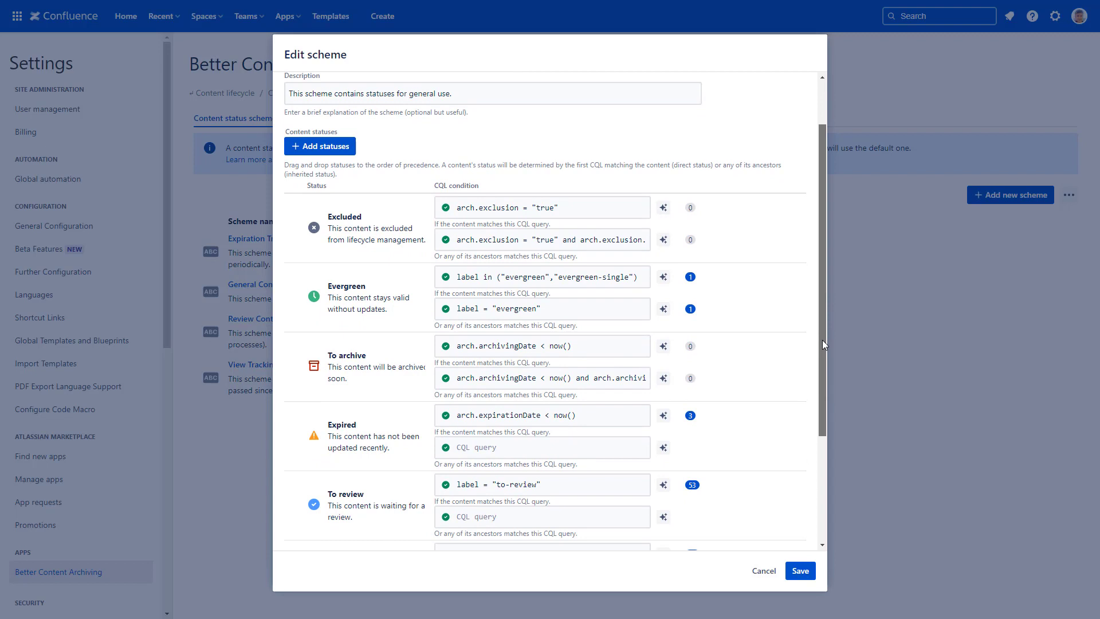
scroll("down", 3)
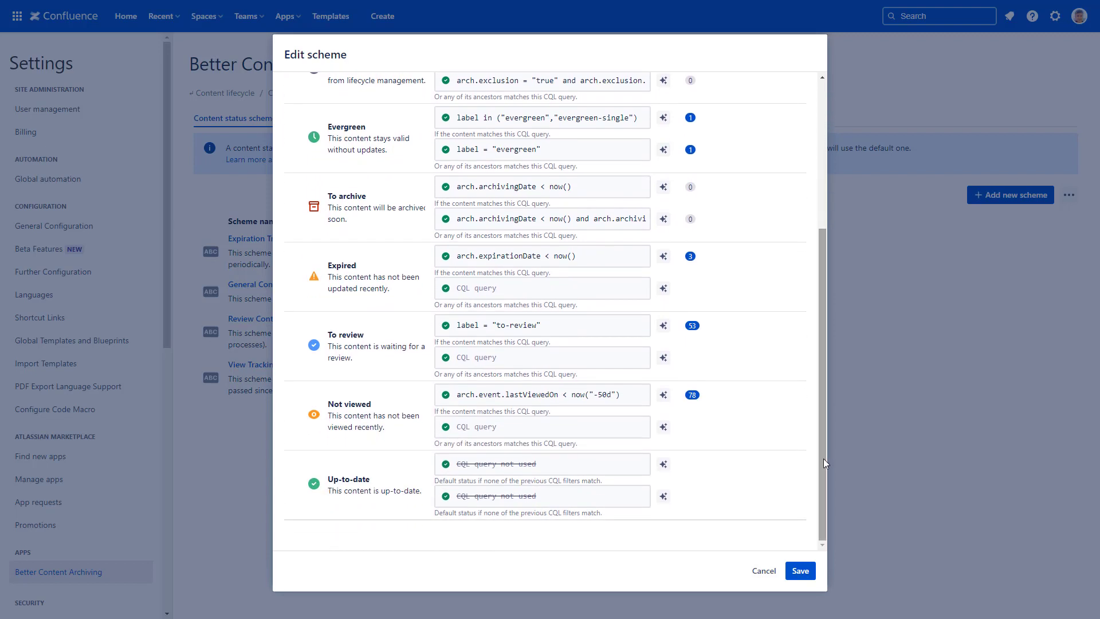
mouse_move(664, 396)
type("10")
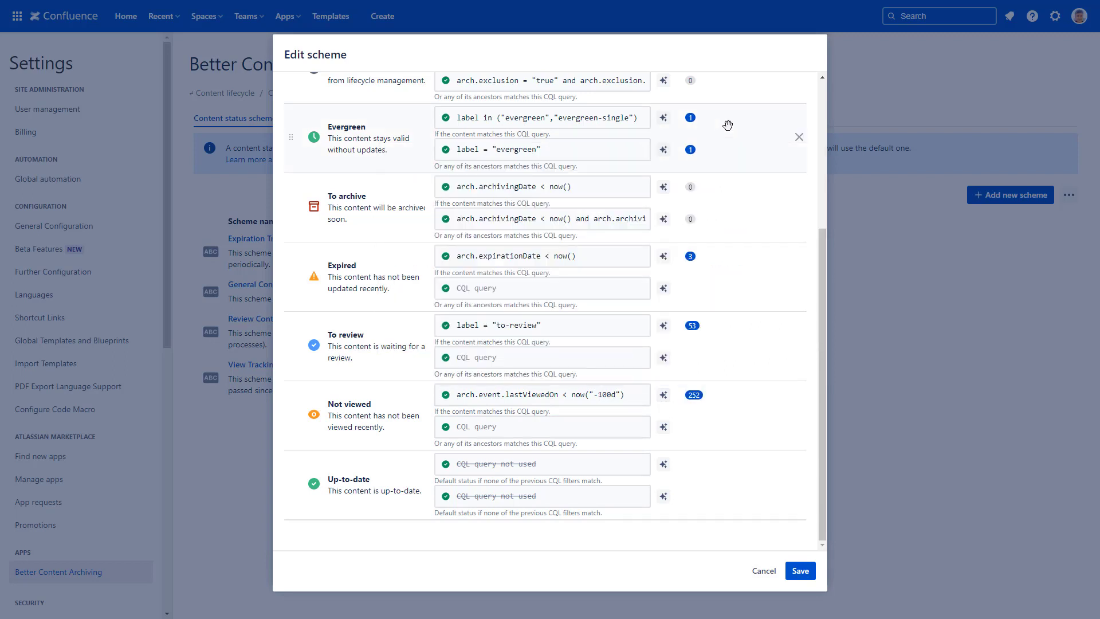
mouse_move(727, 161)
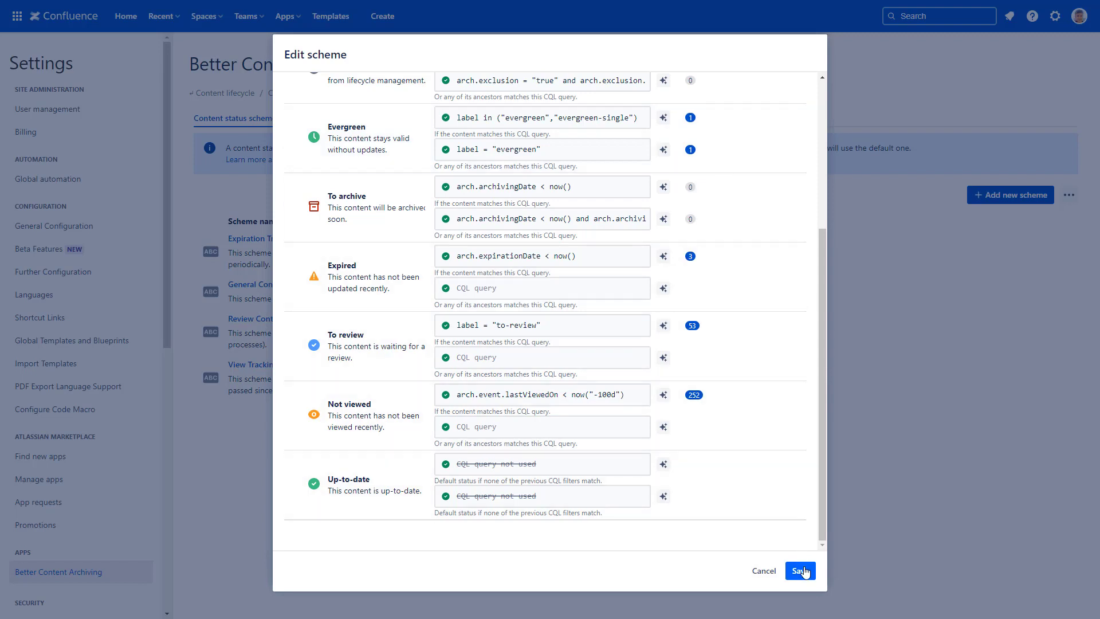
left_click(801, 570)
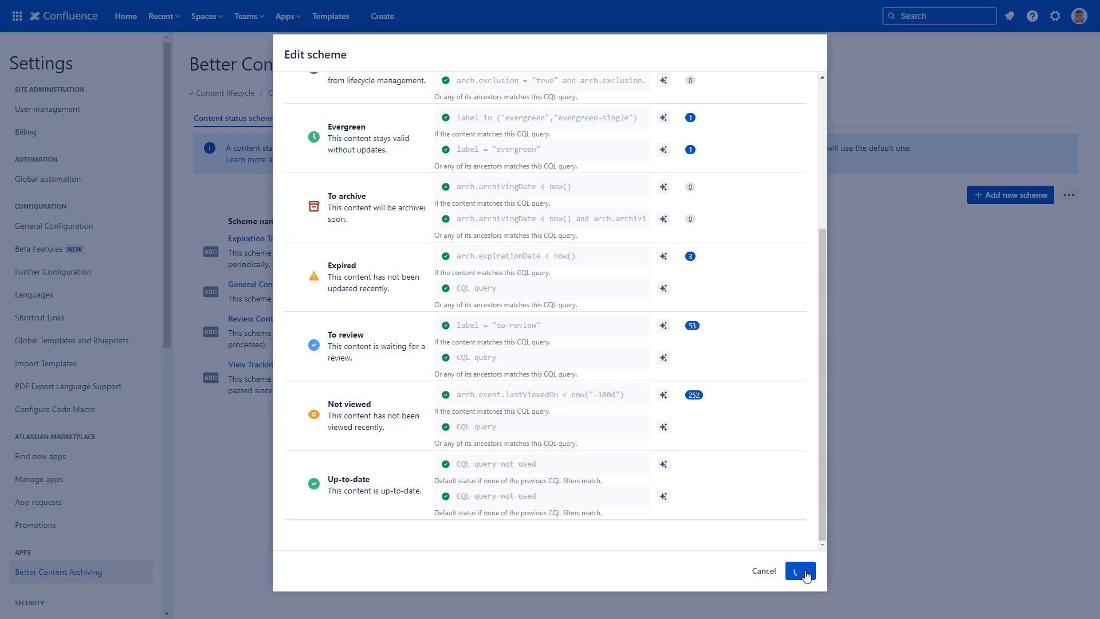
left_click(799, 570)
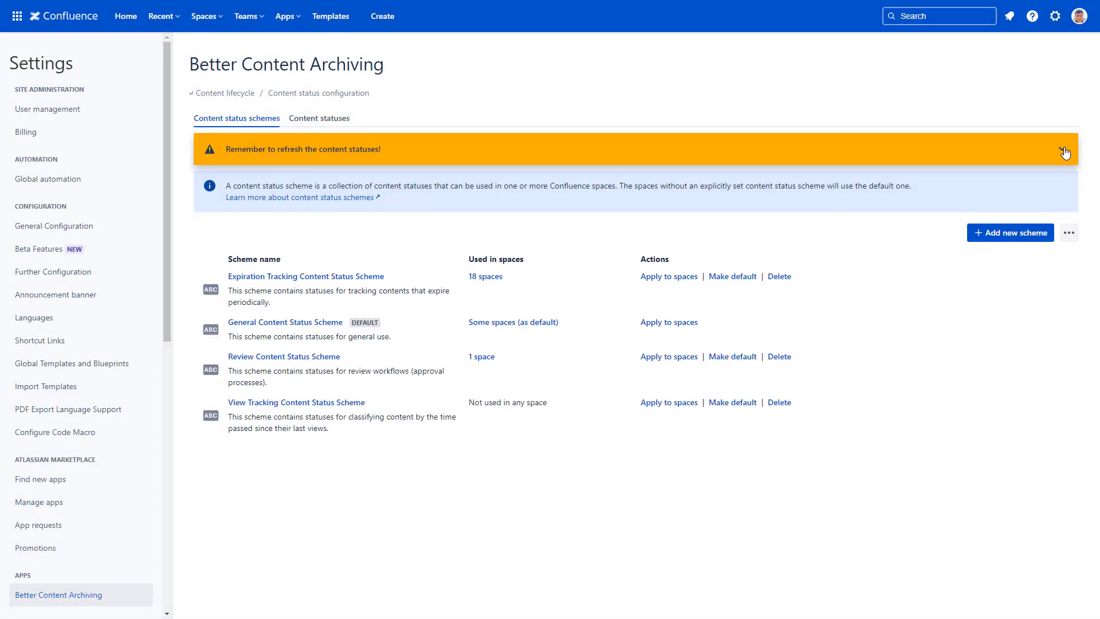
Trigger Refresh now from the 'Remember to refresh the content statuses!' banner
left_click(1064, 150)
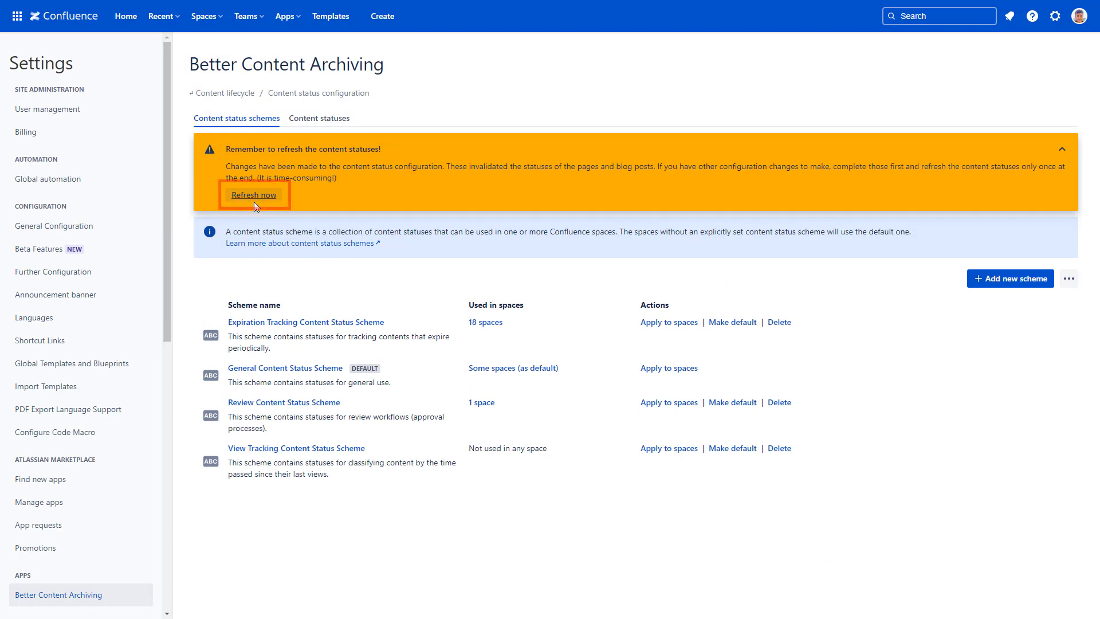
left_click(253, 195)
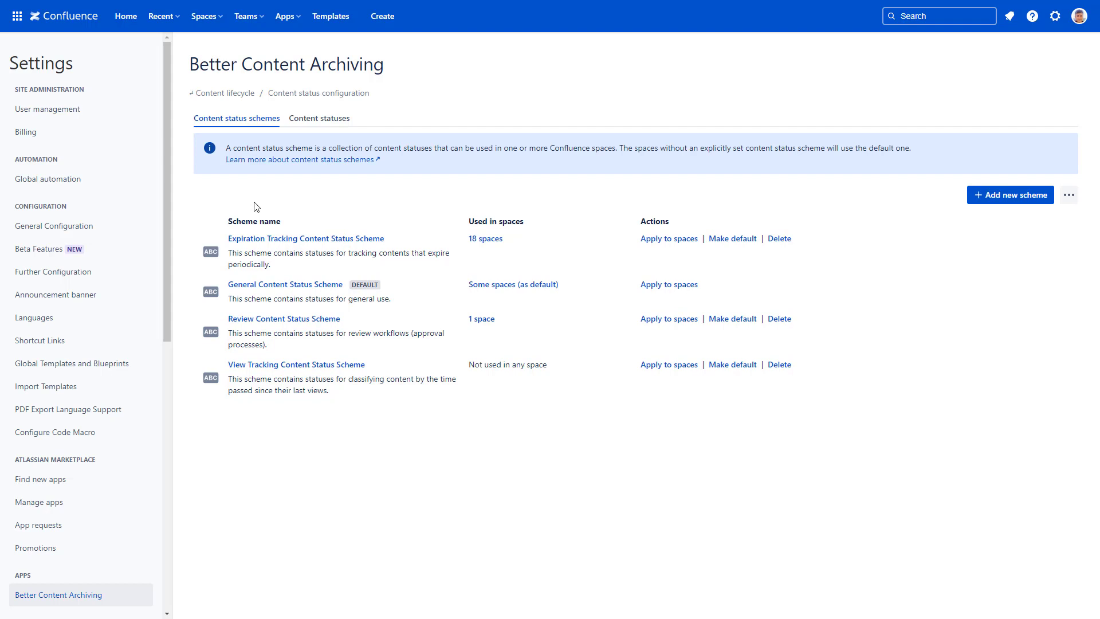
mouse_move(302, 16)
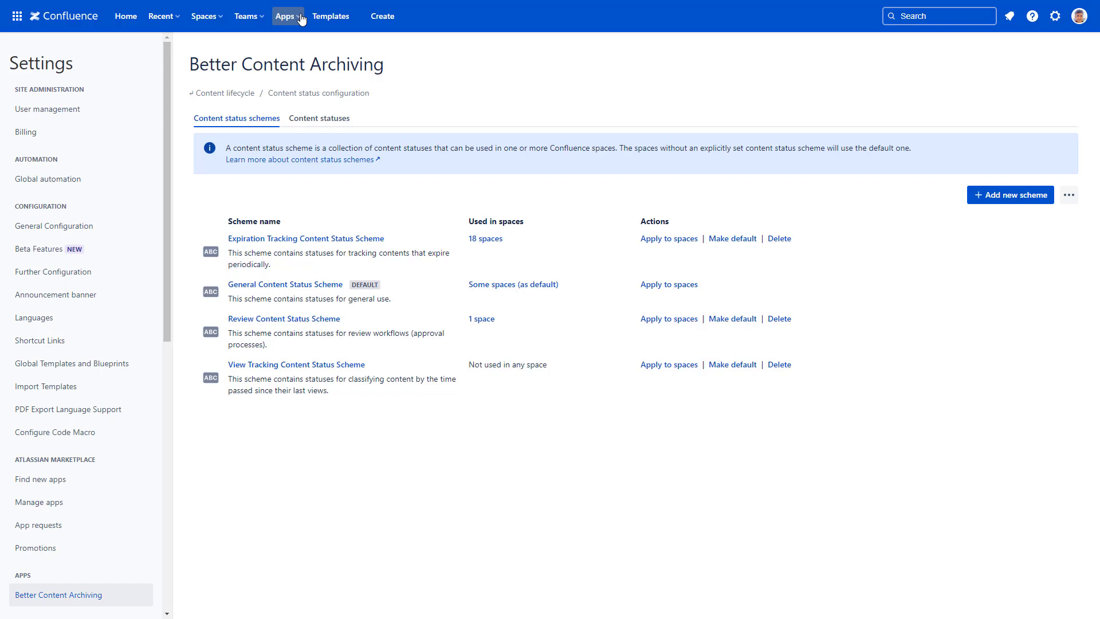
Open Better Content Archiving from the Apps menu to view per-space status counts
left_click(283, 16)
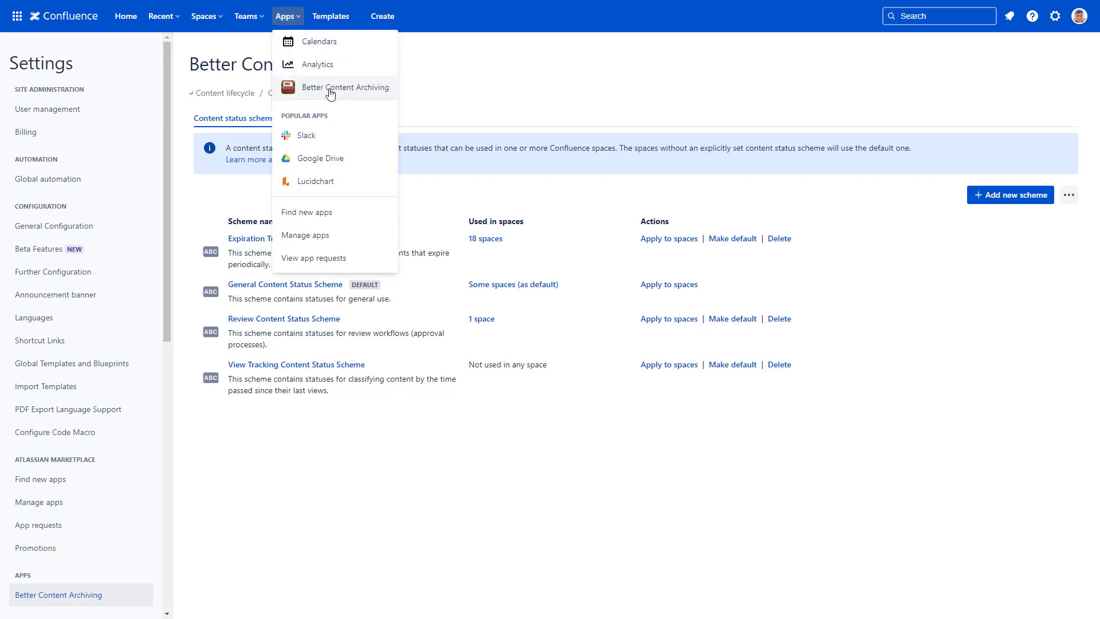
left_click(345, 87)
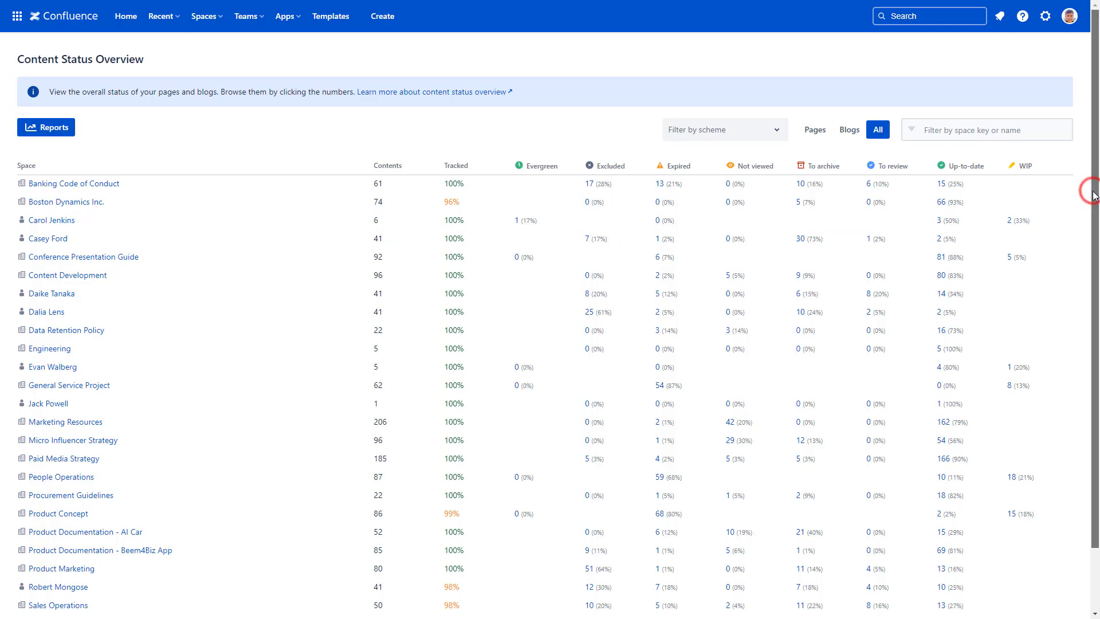
scroll("down", 3)
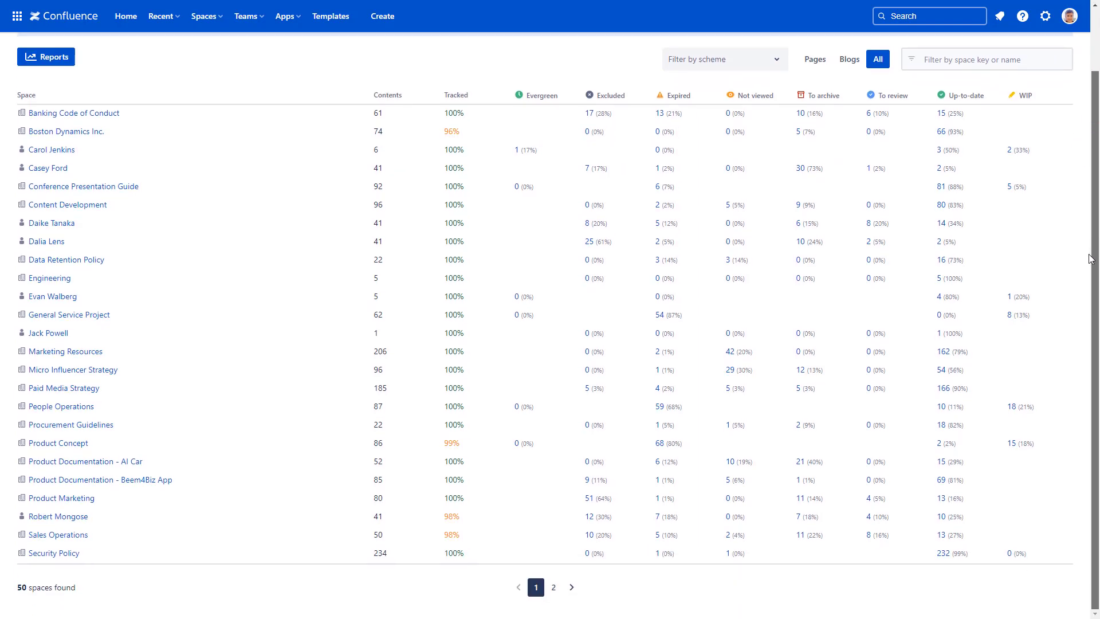